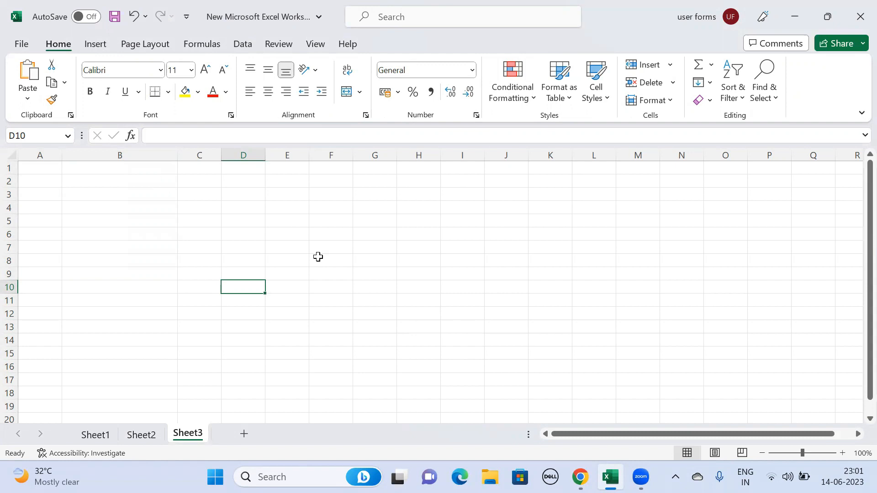
mouse_move(134, 168)
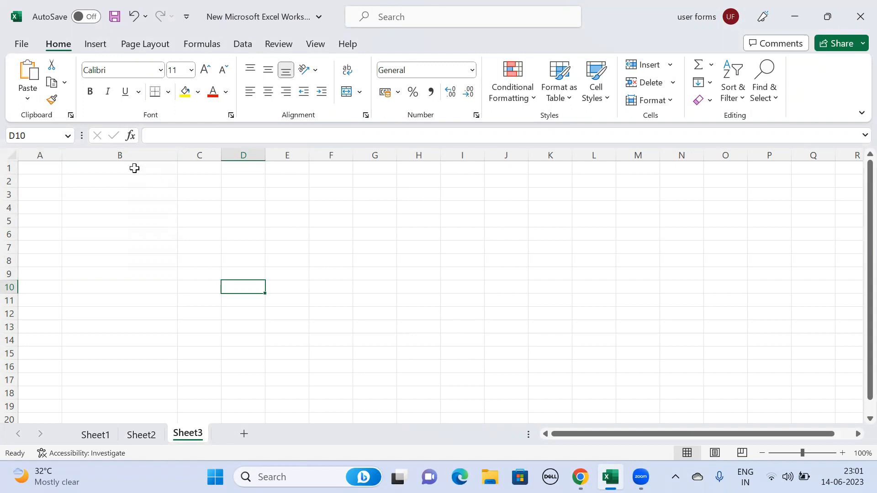
Step: Select the whole of column B on Sheet3
click(119, 155)
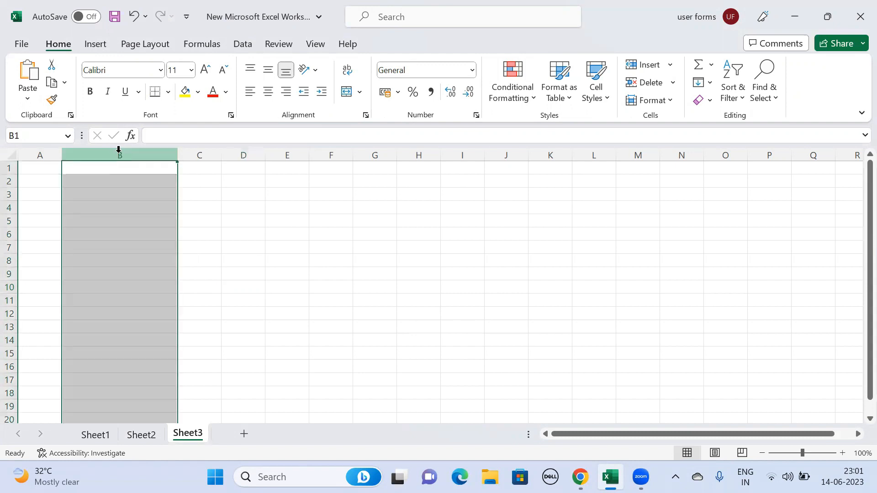
mouse_move(119, 187)
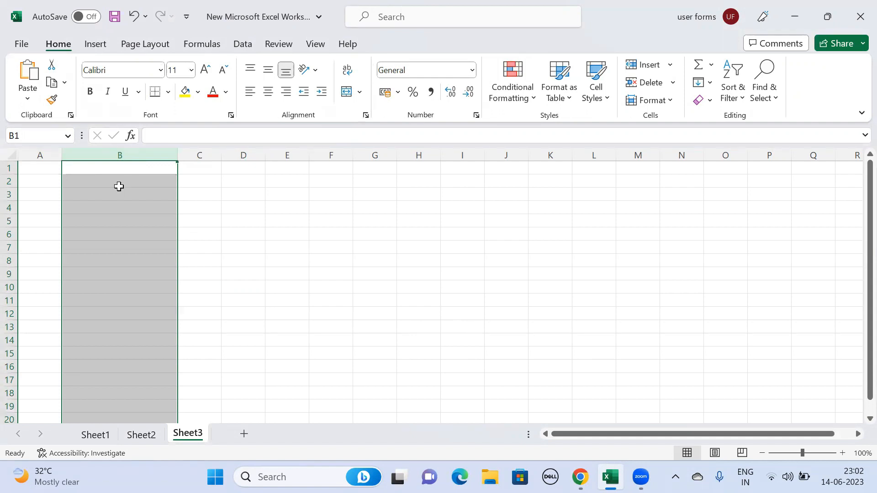
mouse_move(100, 155)
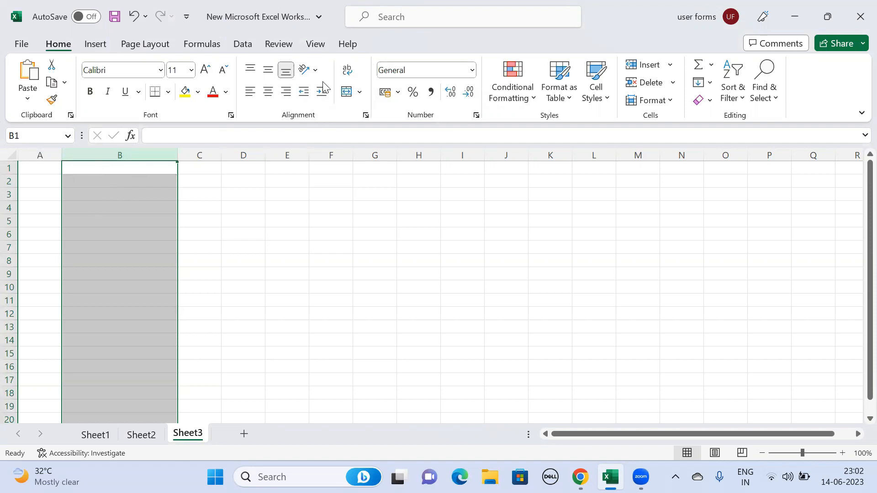
Step: Bring up Data Validation for column B with the Allow list expanded
click(243, 44)
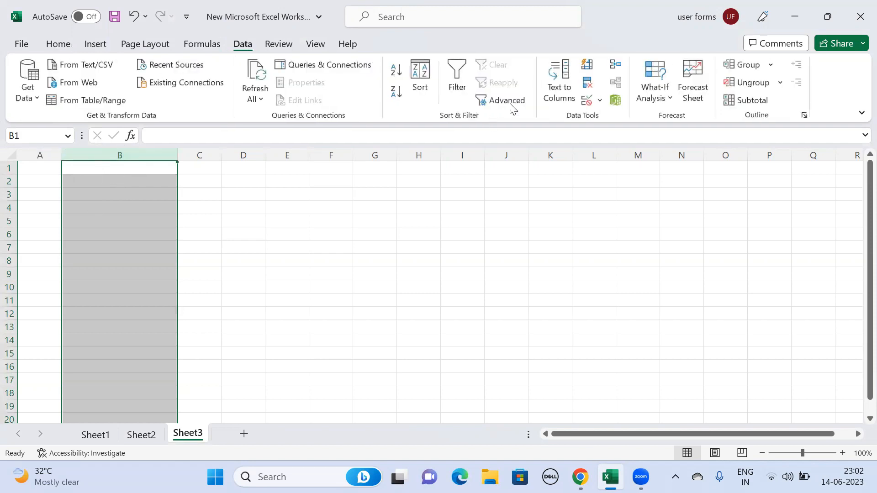
click(599, 99)
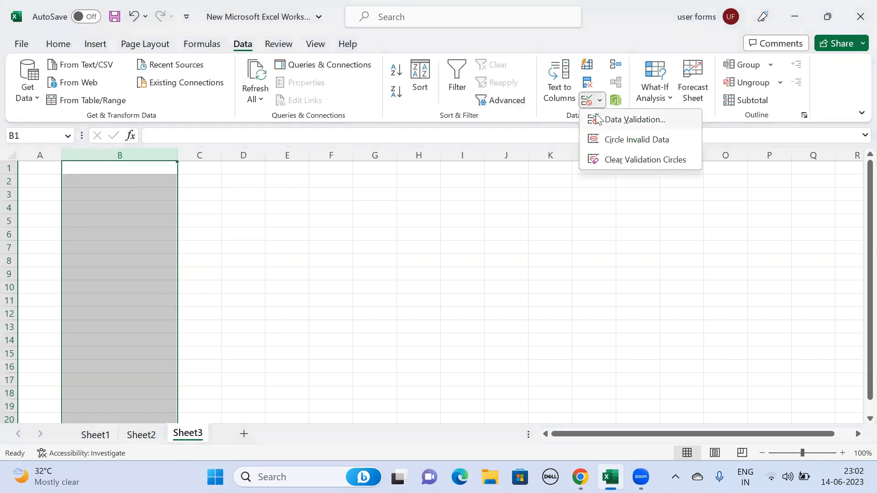
click(633, 119)
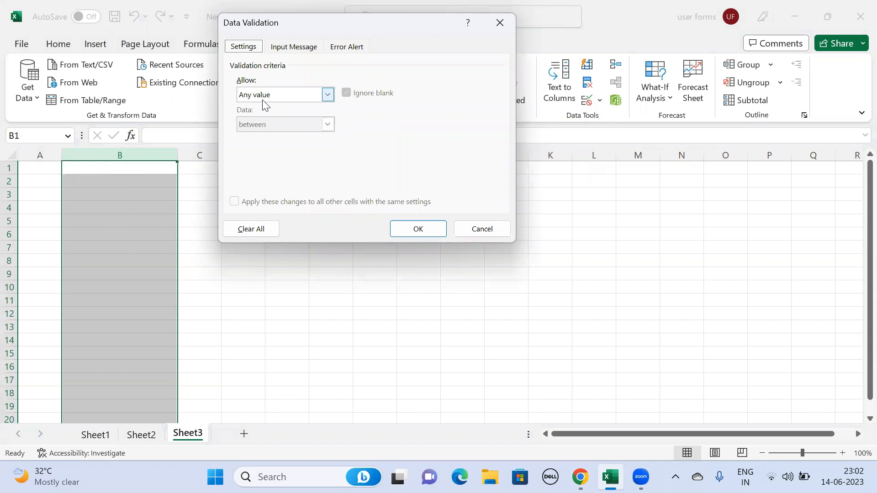
click(328, 94)
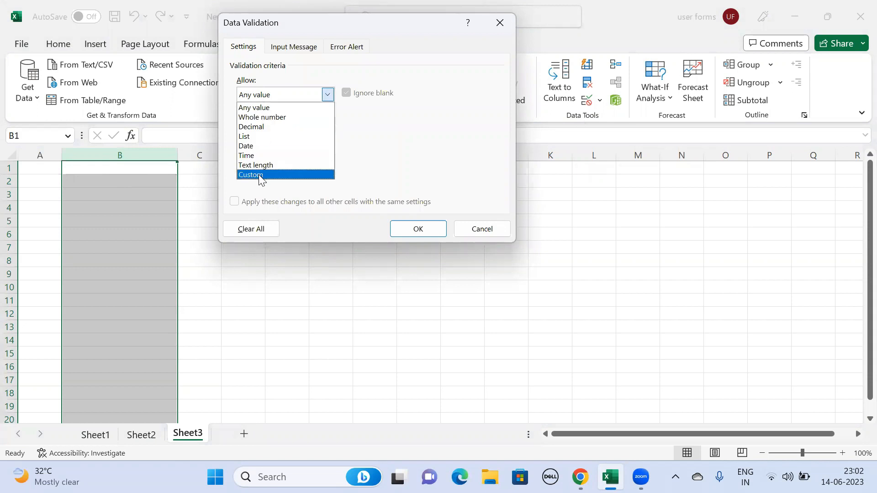
Step: Set a Custom rule with formula =ISERROR(FIND(UPPER(B1),B1))=FALSE
click(250, 174)
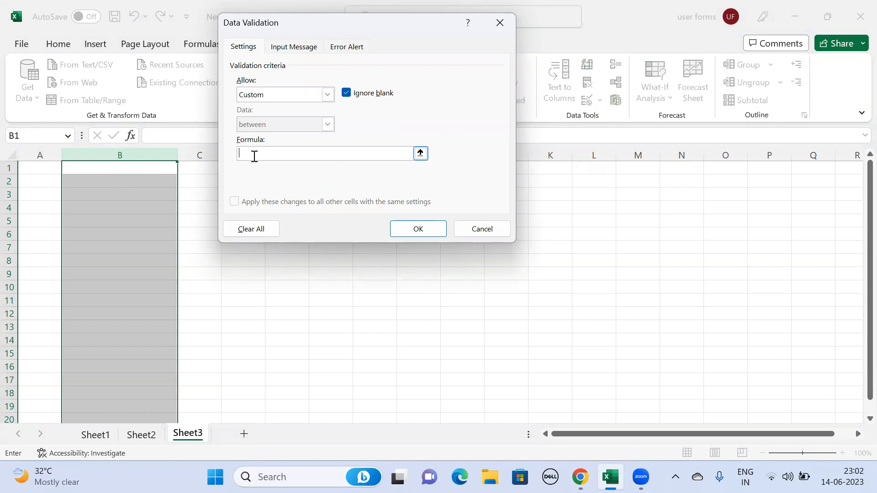
text(=)
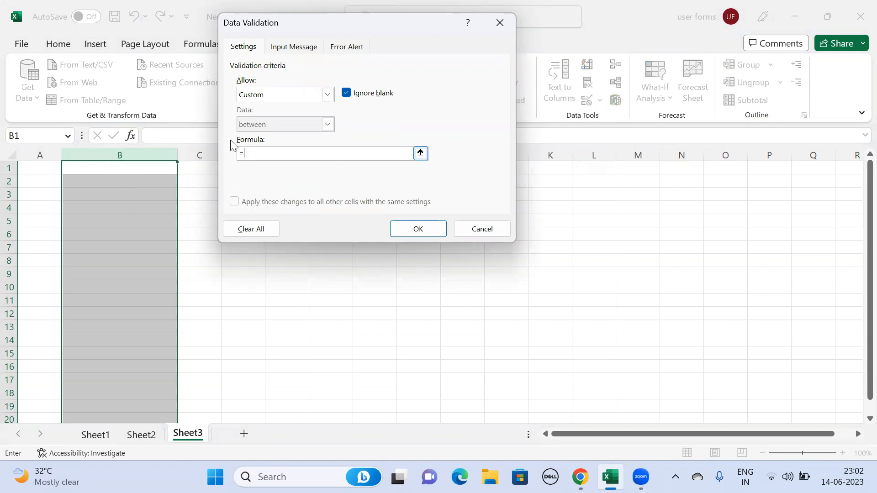
text(I)
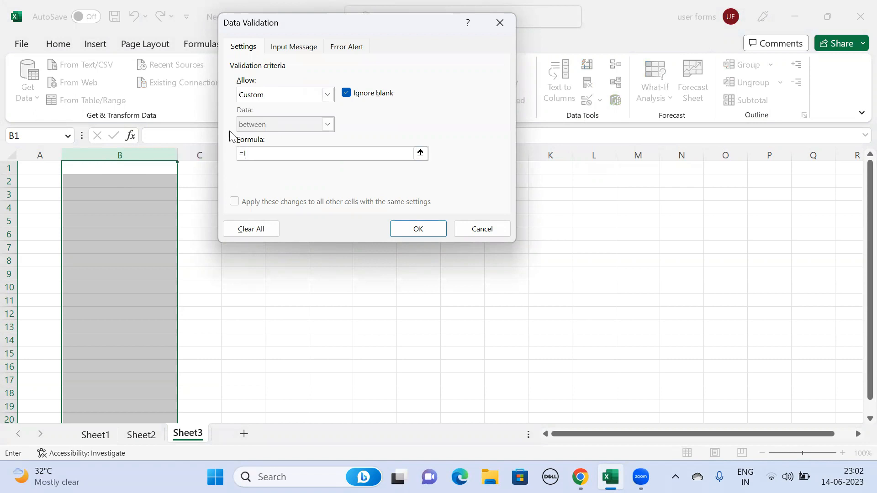
text(ISERROR)
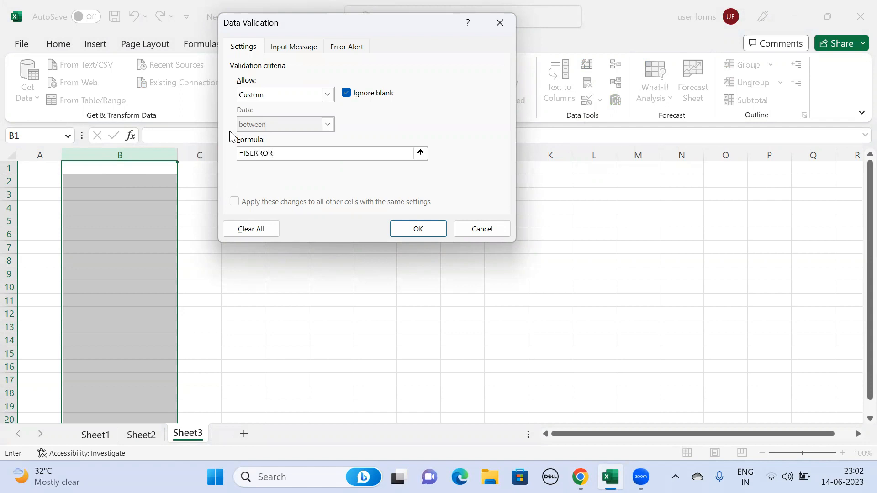
text((Fi)
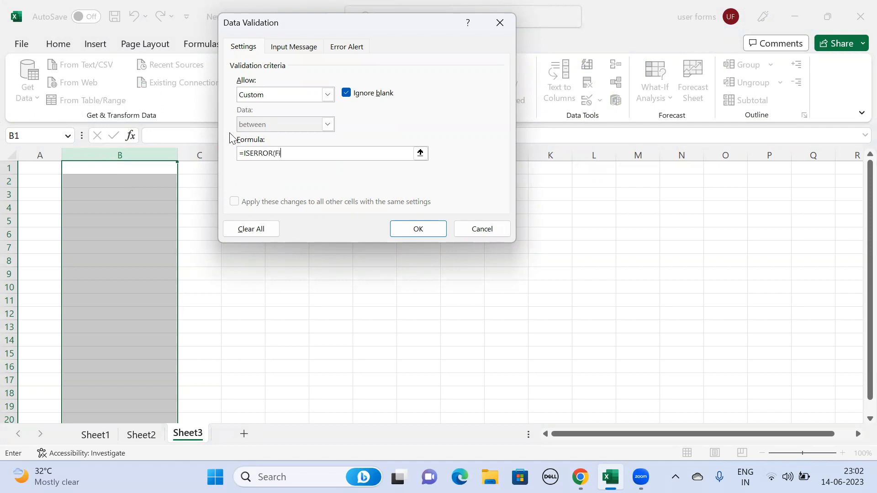
text(ND()
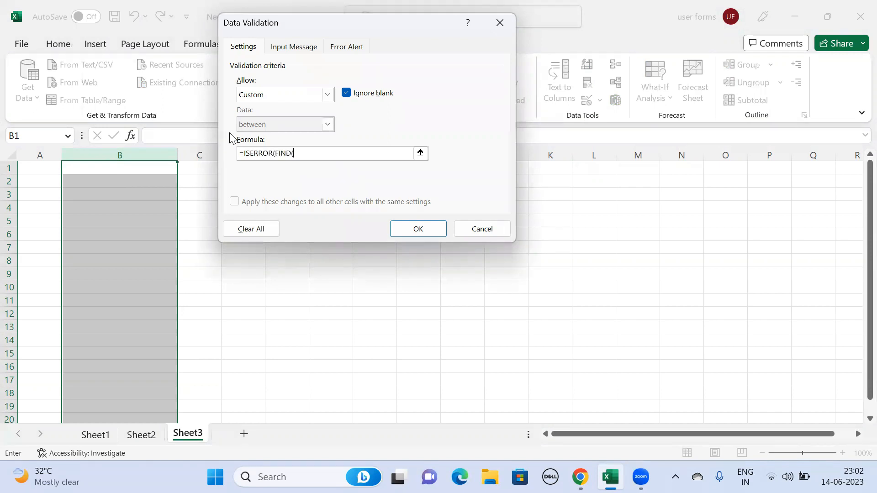
text(UPPE)
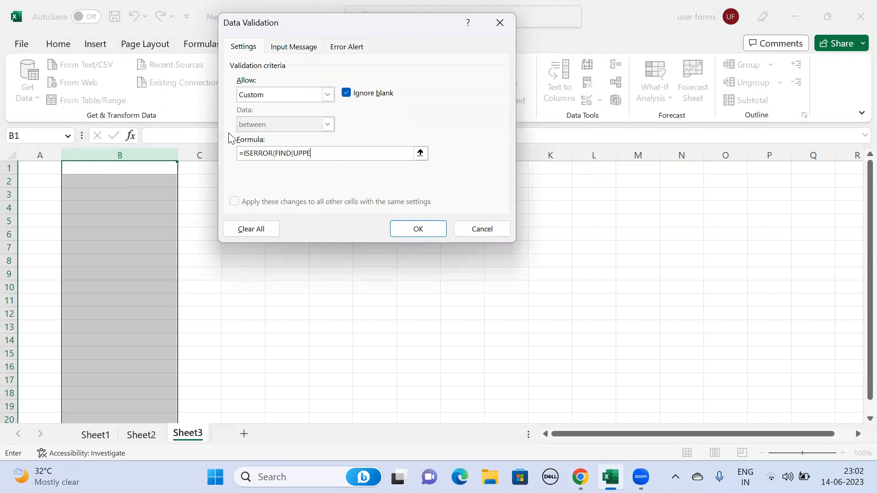
text(R()
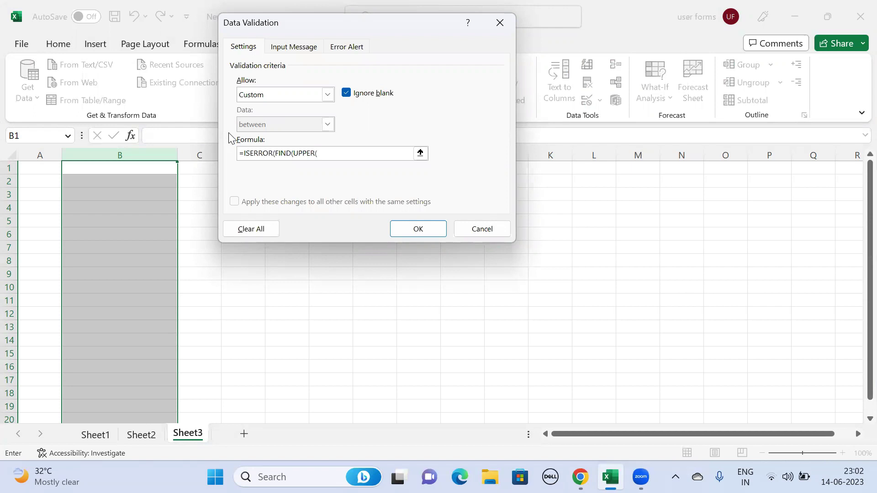
text(B1)
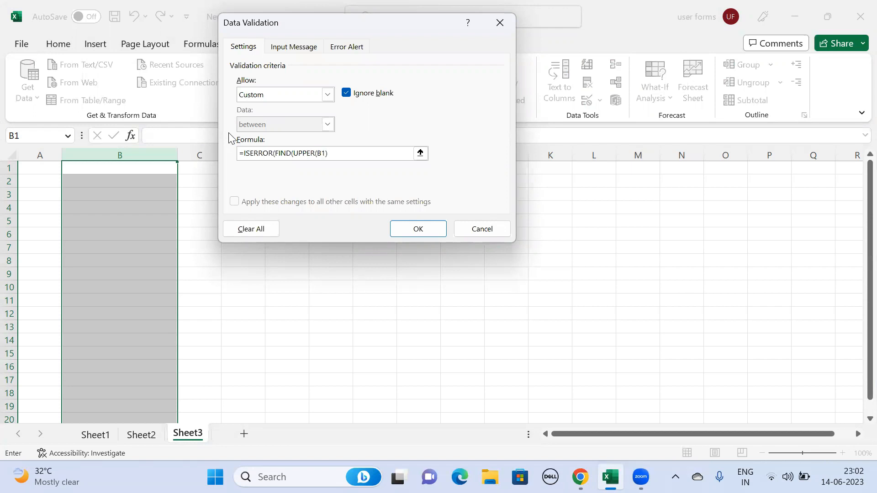
text(,B)
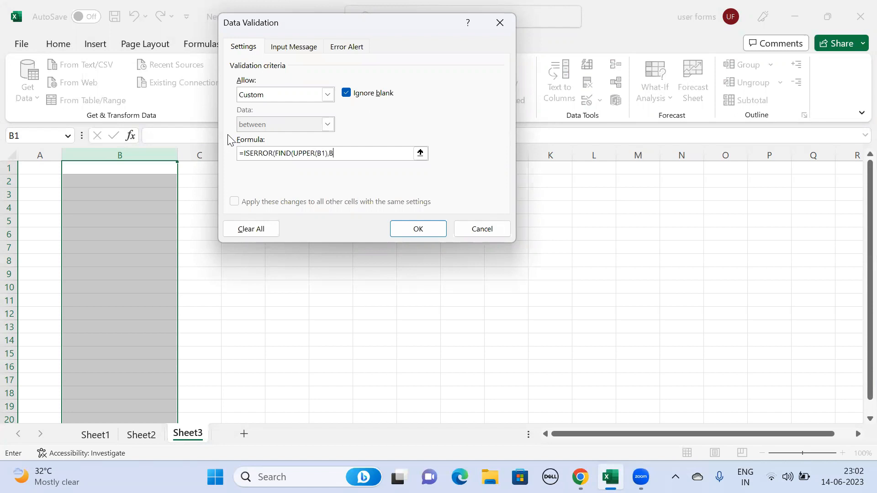
text(1))
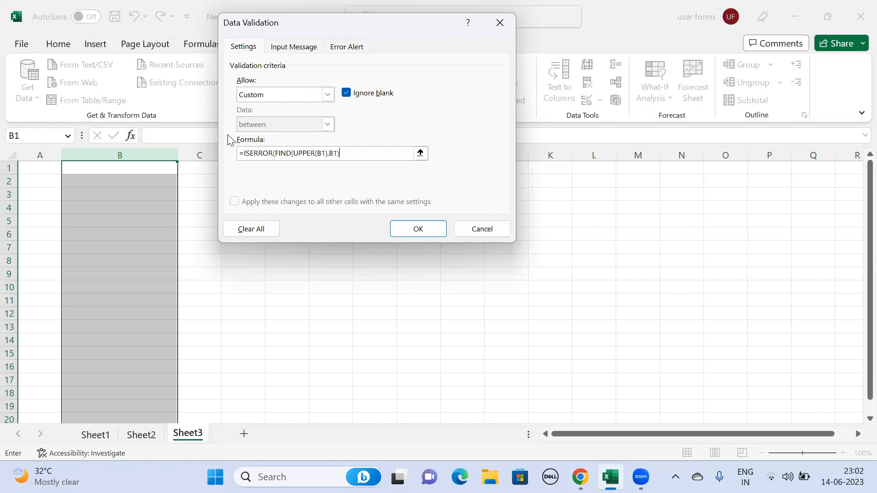
text(=)
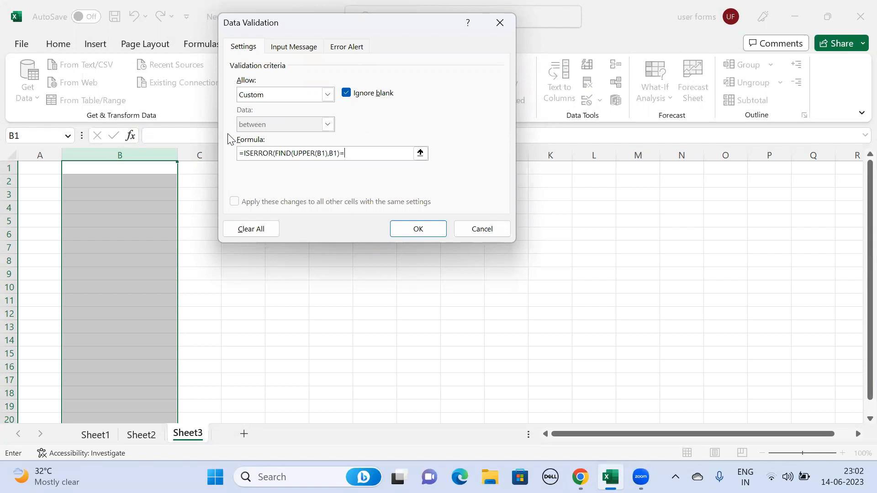
text(FALSE)
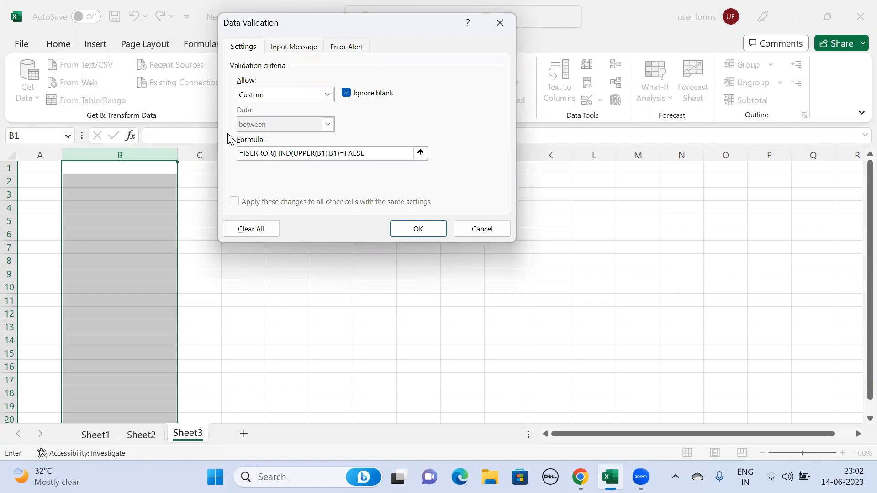
click(346, 47)
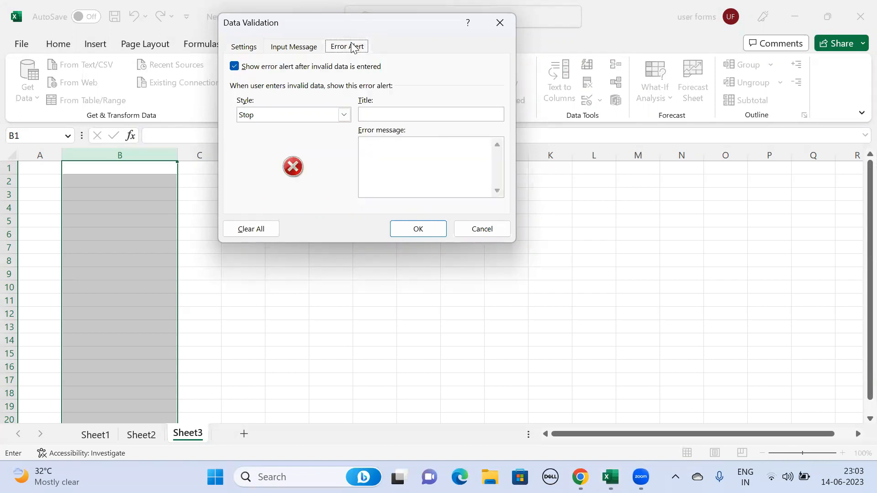
Step: Give the error alert the title ERROR ALERT
click(430, 114)
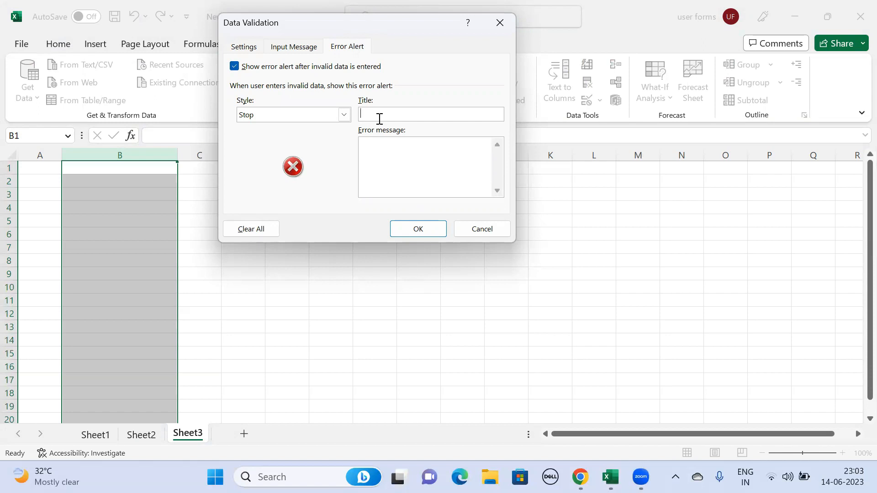
text(ERRO)
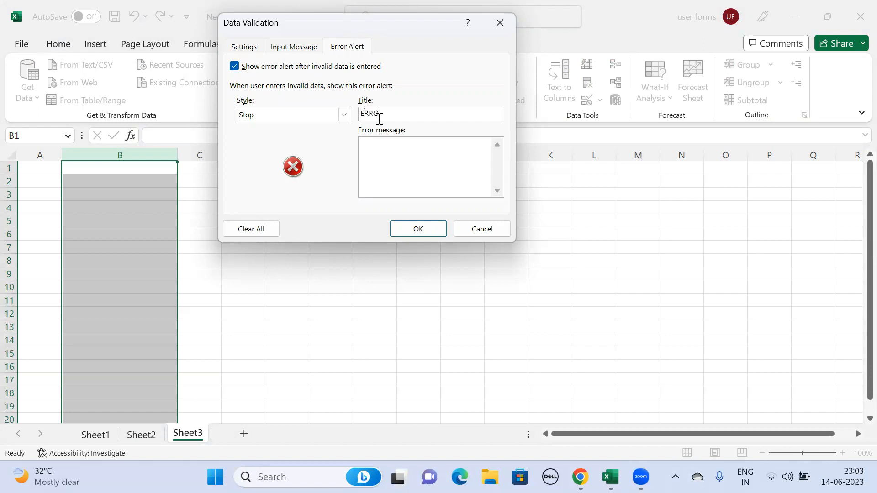
text(R)
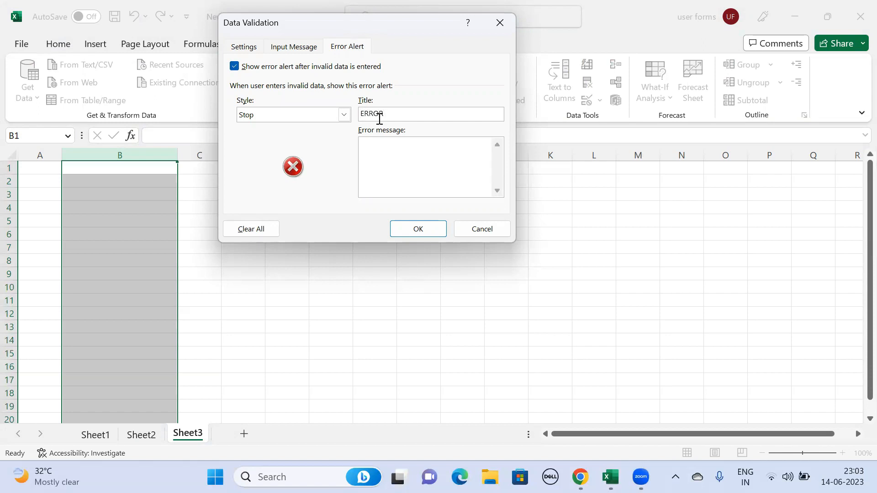
text(ALERT)
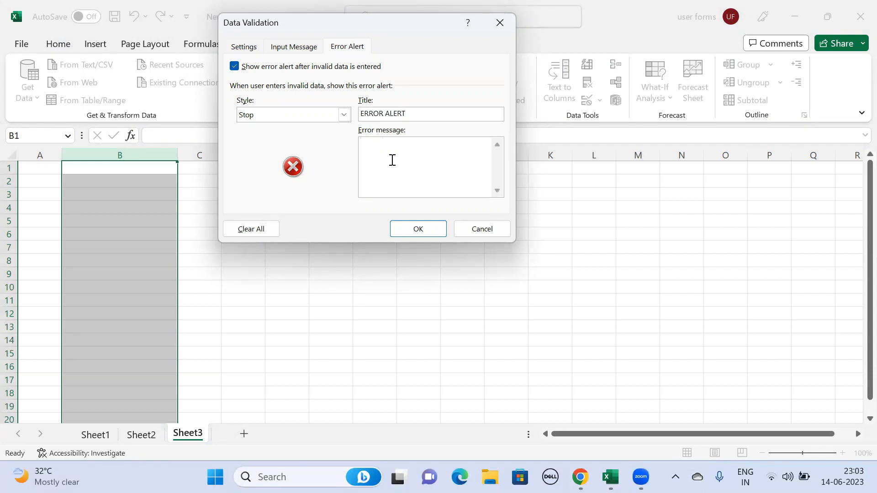
Step: Set the error message to 'You have not written Upper case' and apply the rule
click(428, 144)
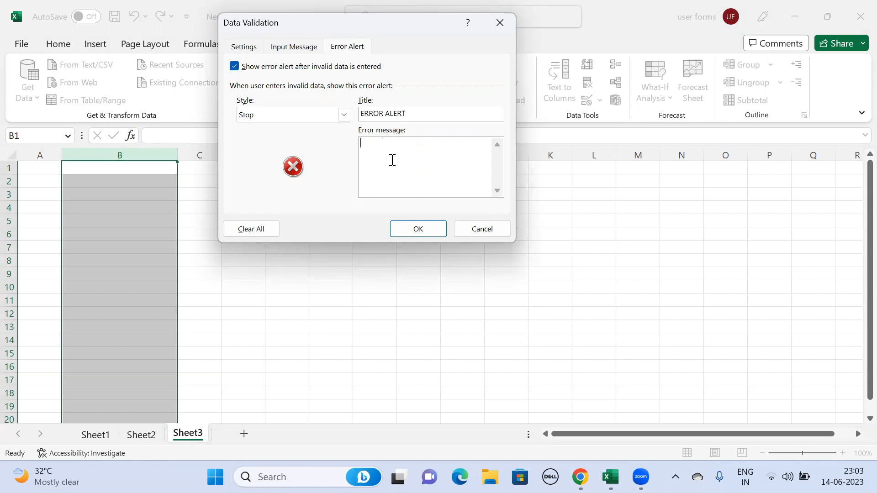
text(Y)
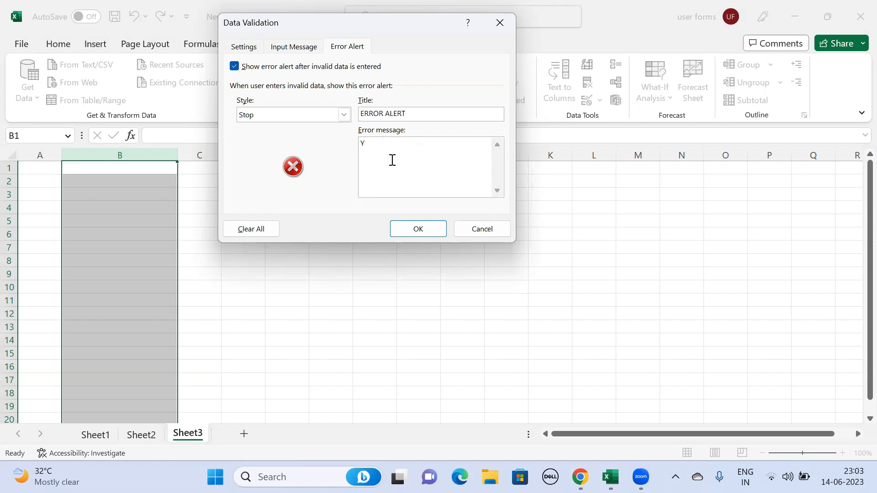
text(ou have n)
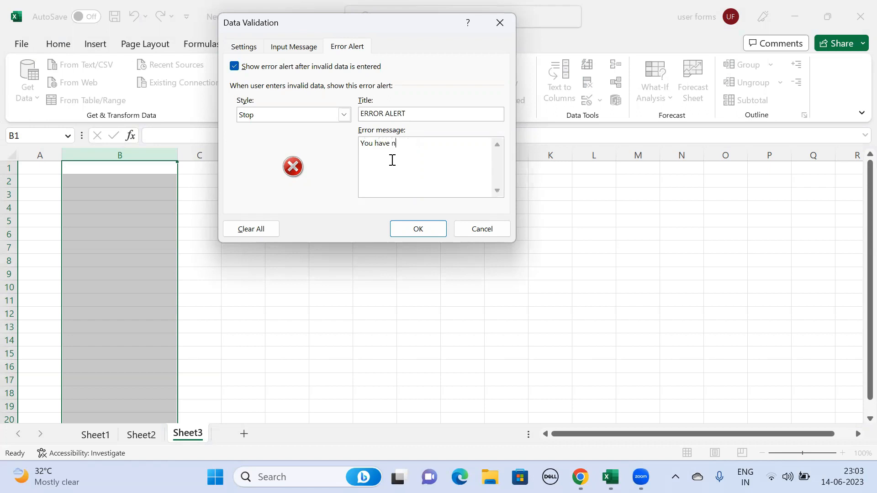
text(ot w)
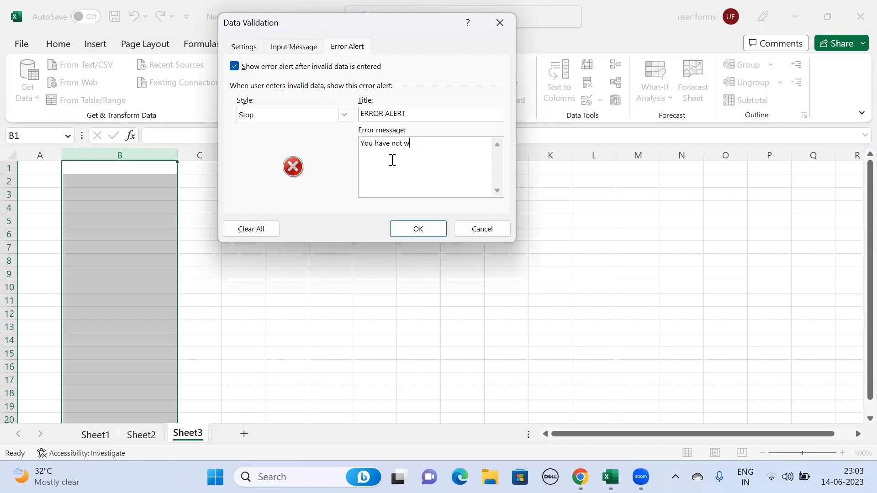
text(ritten U)
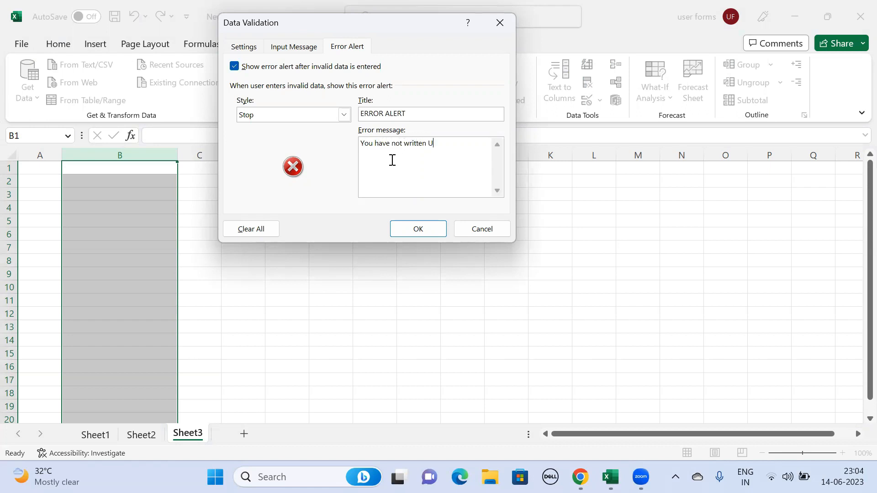
text(pper case)
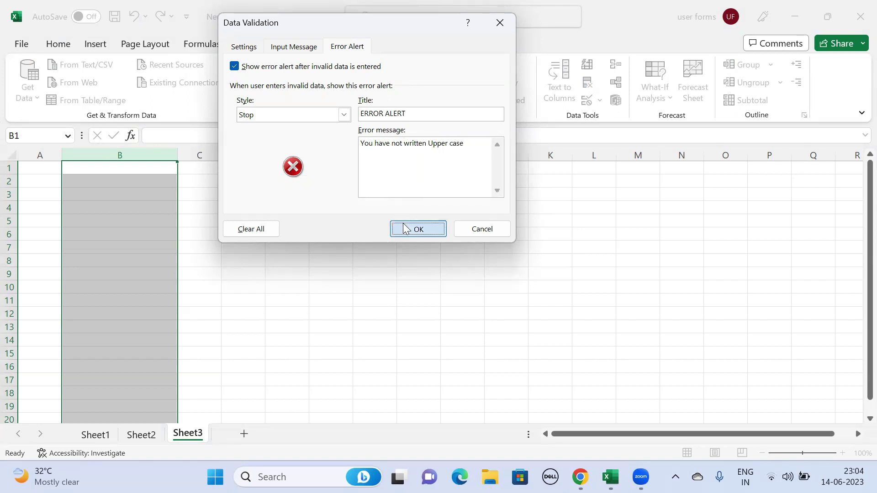
click(417, 228)
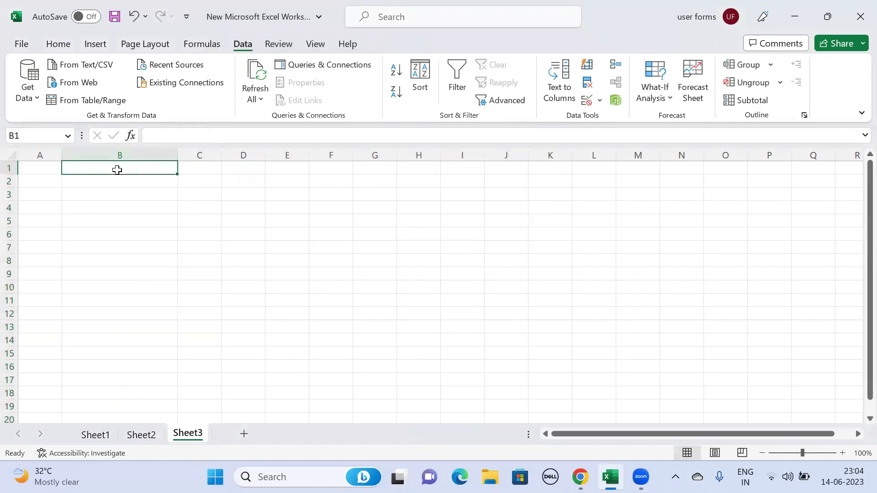
Step: Enter the uppercase sentence I AM LEARNING EXCEL in B1, accepted by validation
text(U)
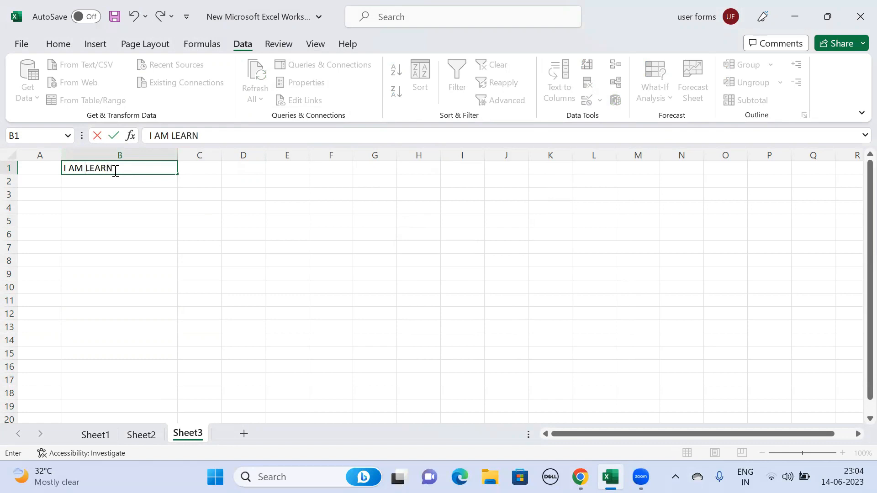
text(ING)
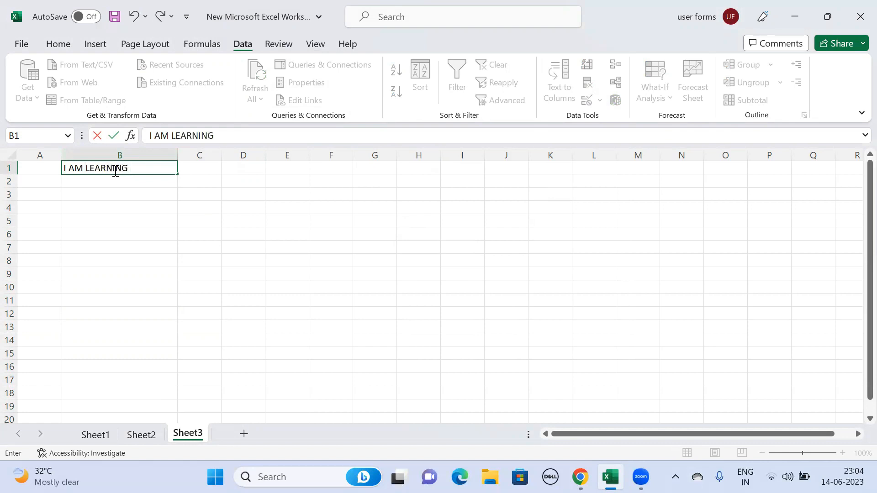
text(EXCEL)
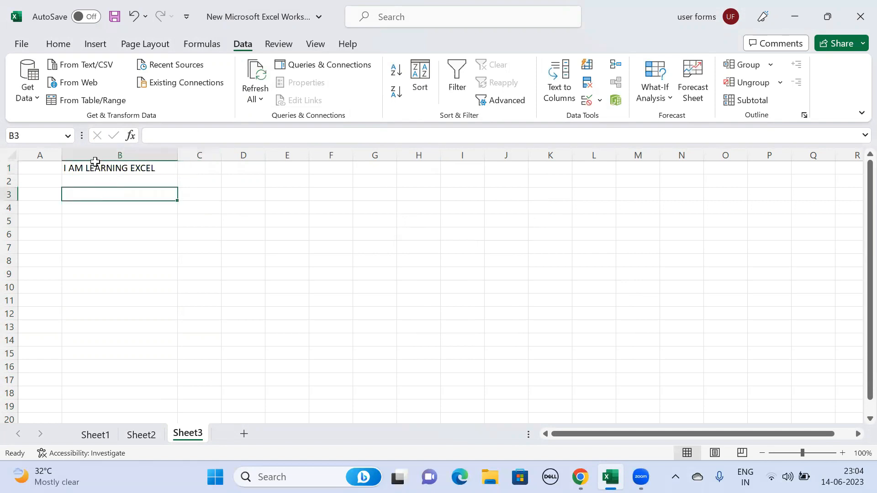
mouse_move(95, 234)
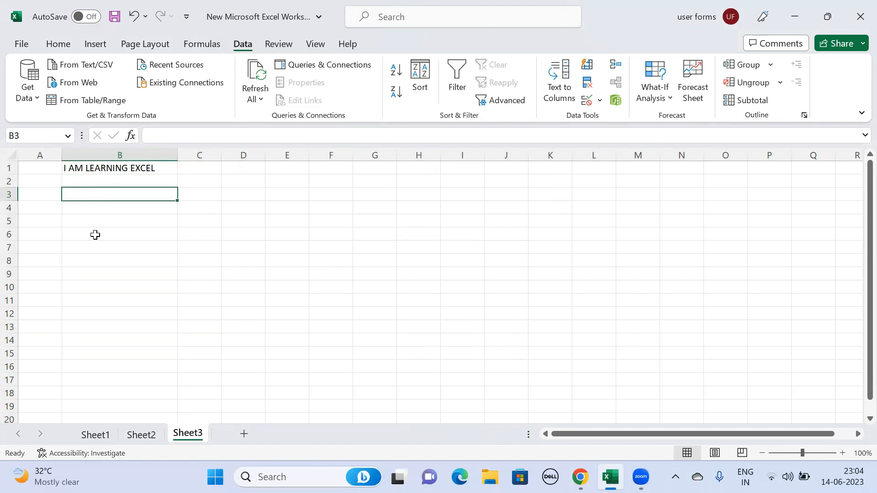
text(learning)
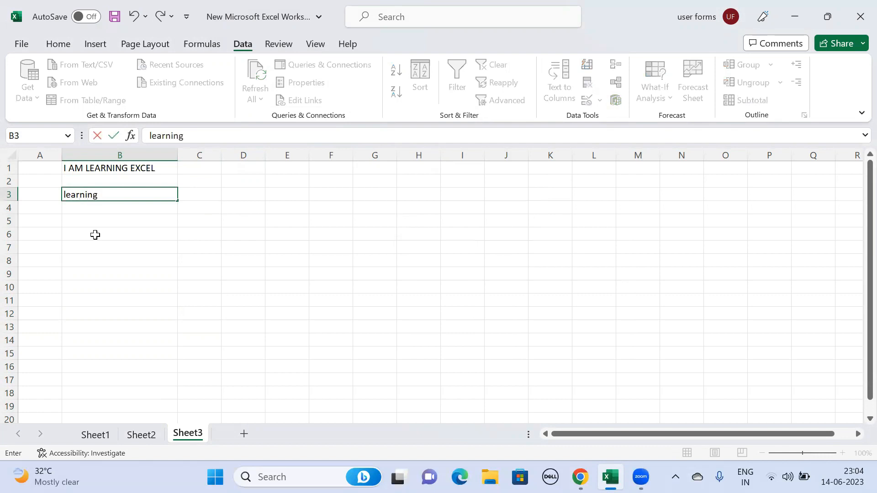
text(excel)
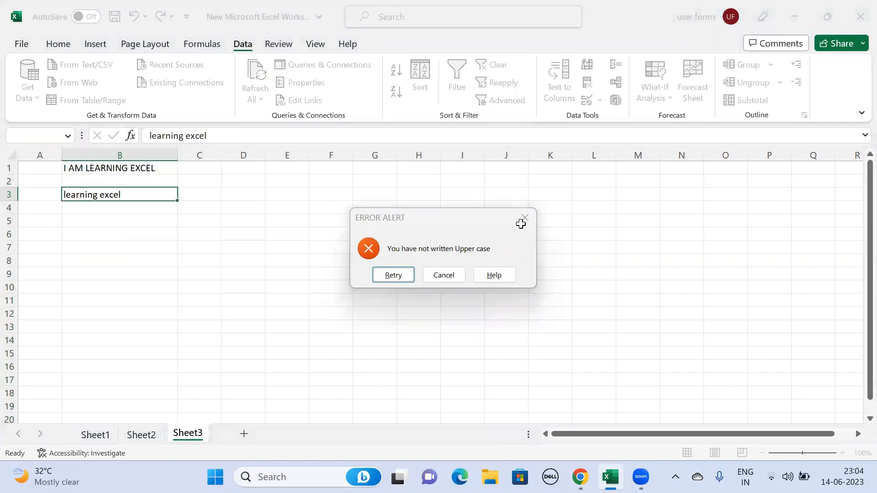
click(444, 275)
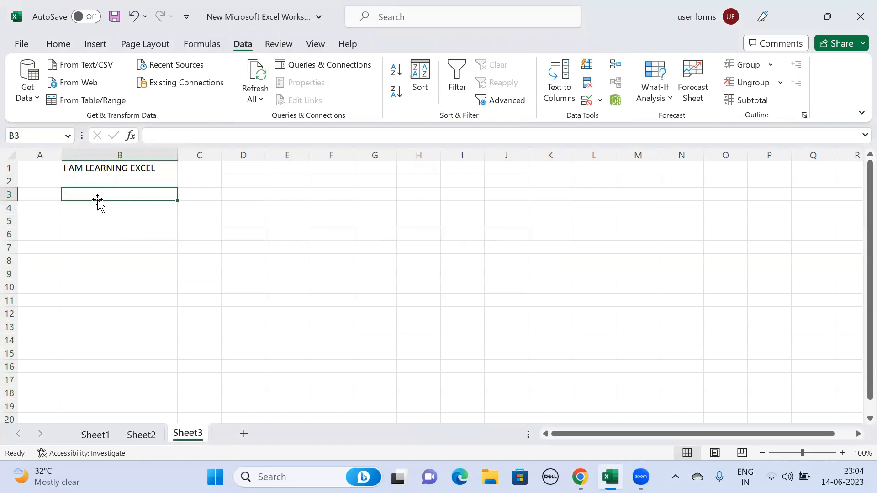
mouse_move(94, 209)
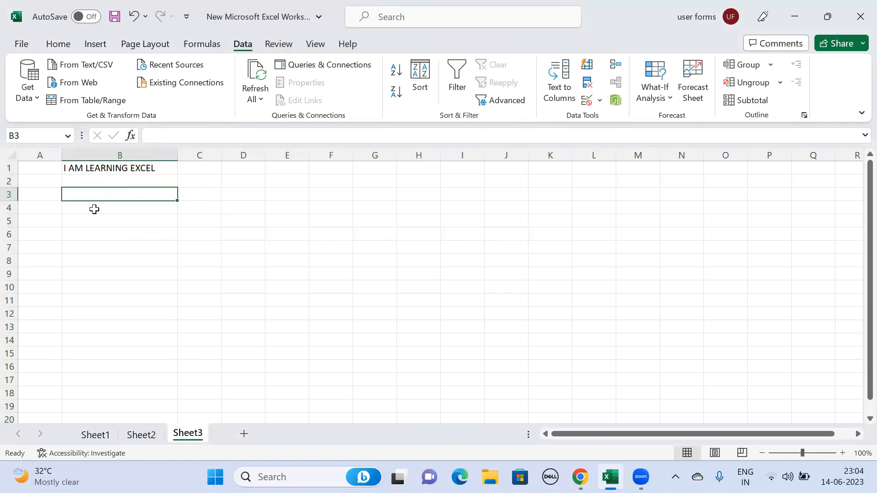
text(Learning Exc)
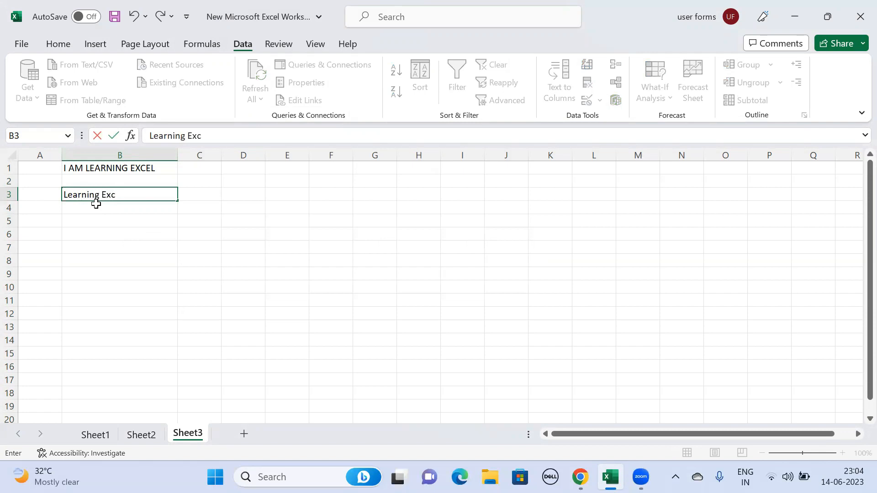
key(Return)
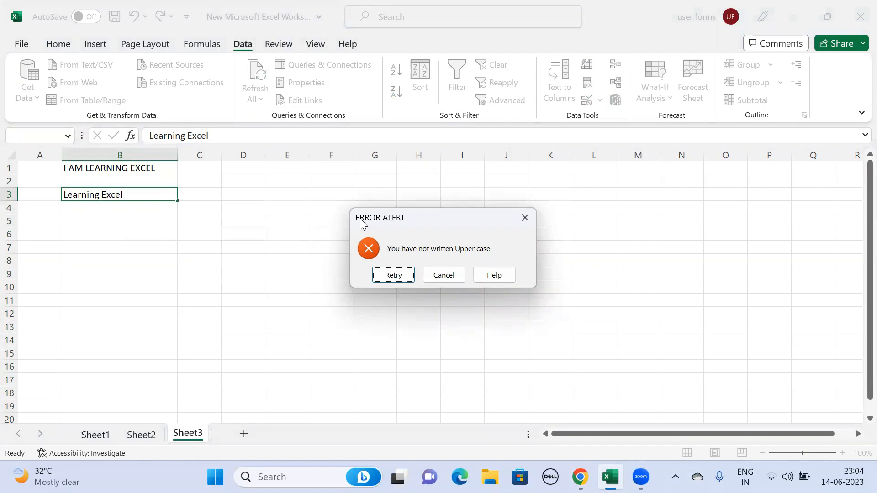
mouse_move(405, 261)
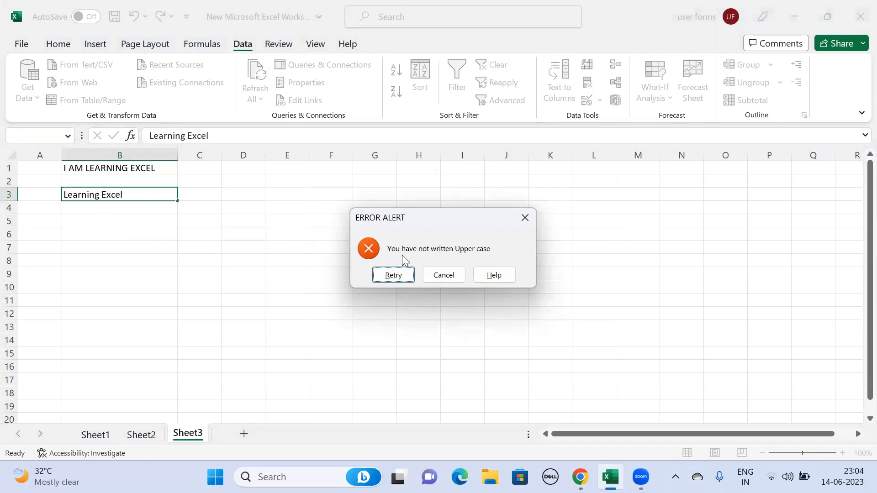
mouse_move(484, 256)
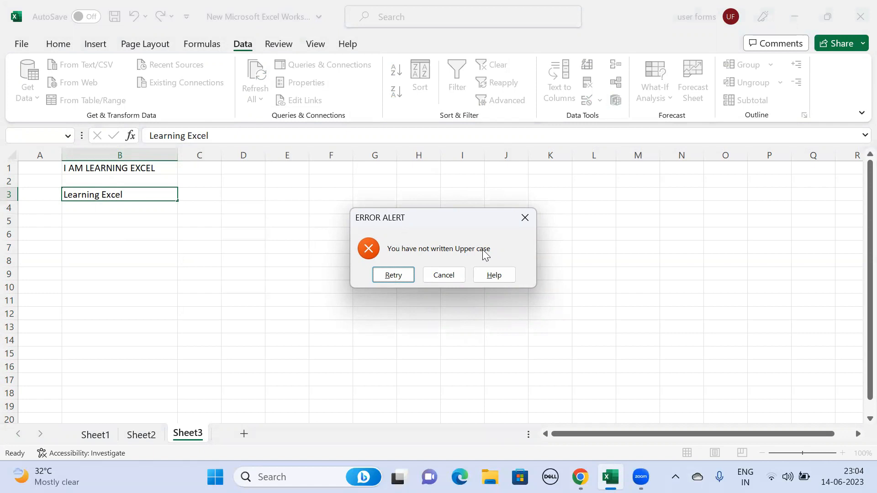
mouse_move(524, 218)
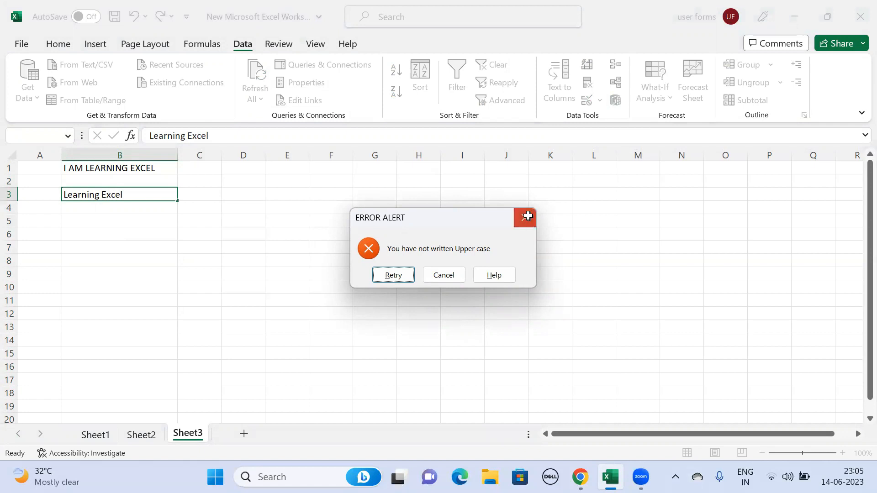
click(443, 275)
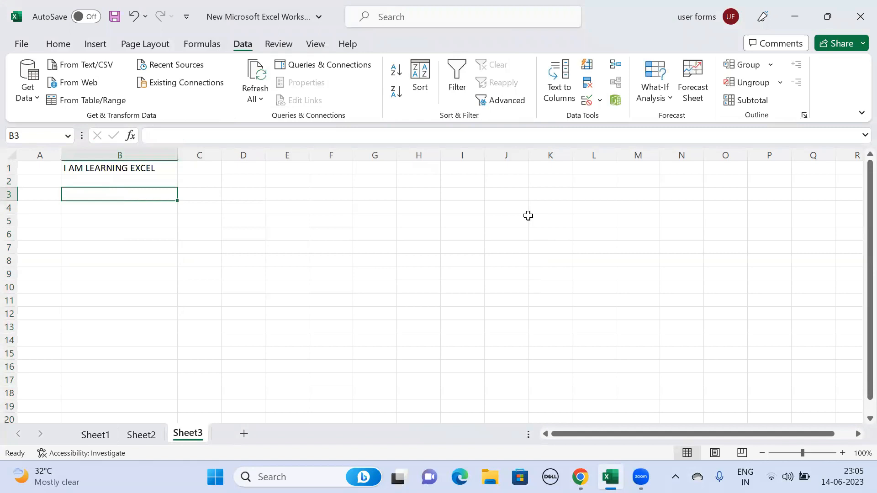